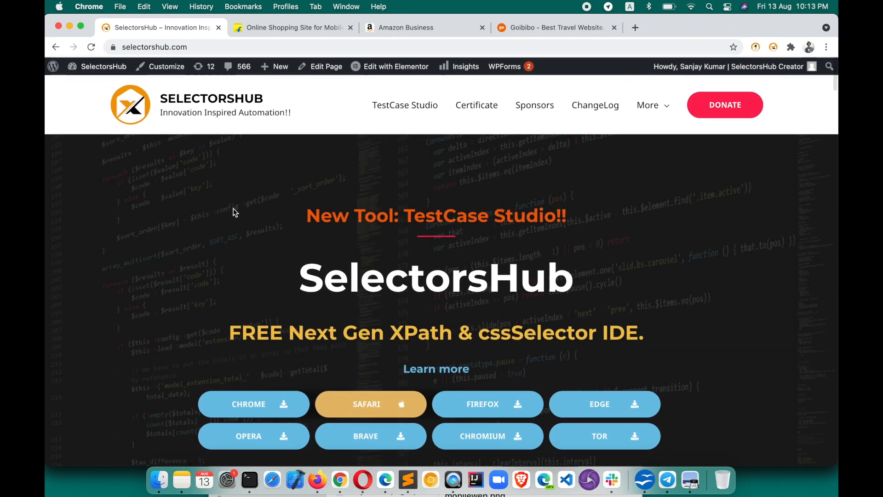
pyautogui.moveTo(242, 189)
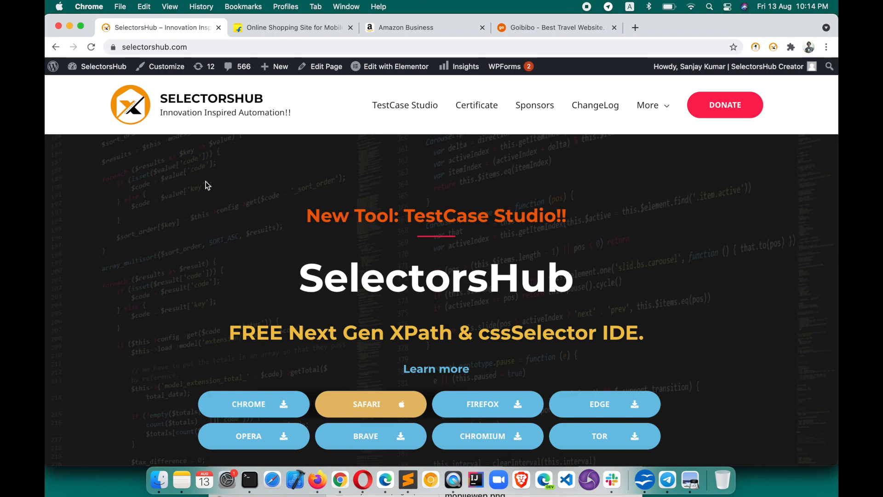
pyautogui.moveTo(221, 355)
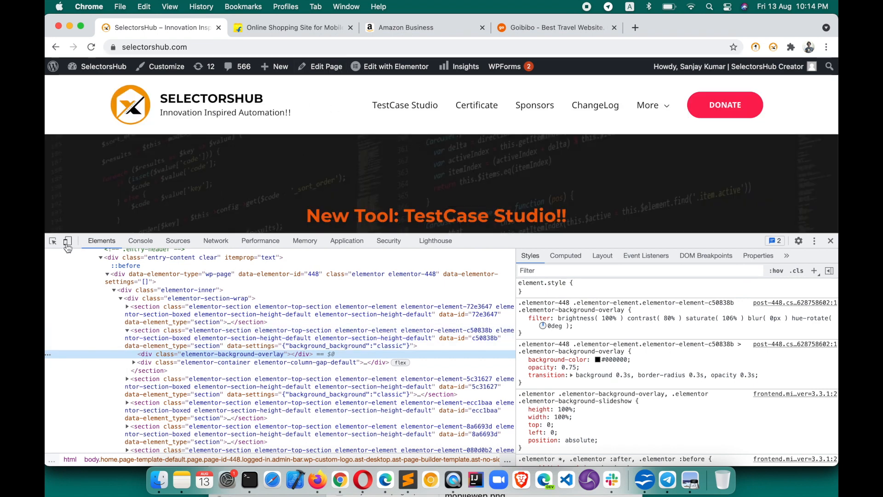
pyautogui.moveTo(67, 241)
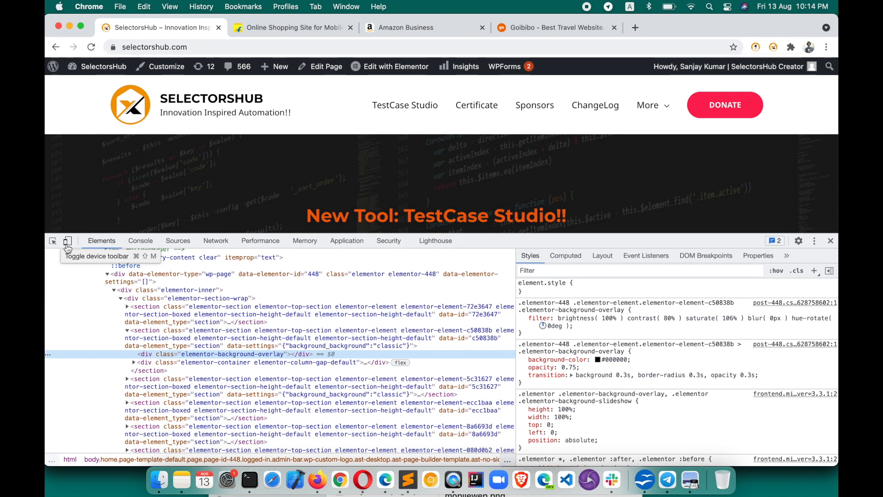
# Generate selectors for the SelectorsHub site title in mobile device view, then switch to the Flipkart tab
pyautogui.click(67, 240)
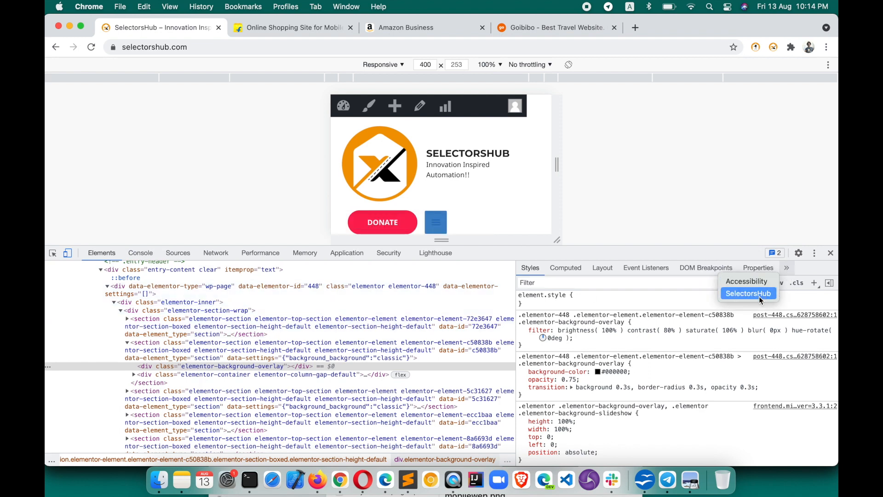
pyautogui.click(748, 292)
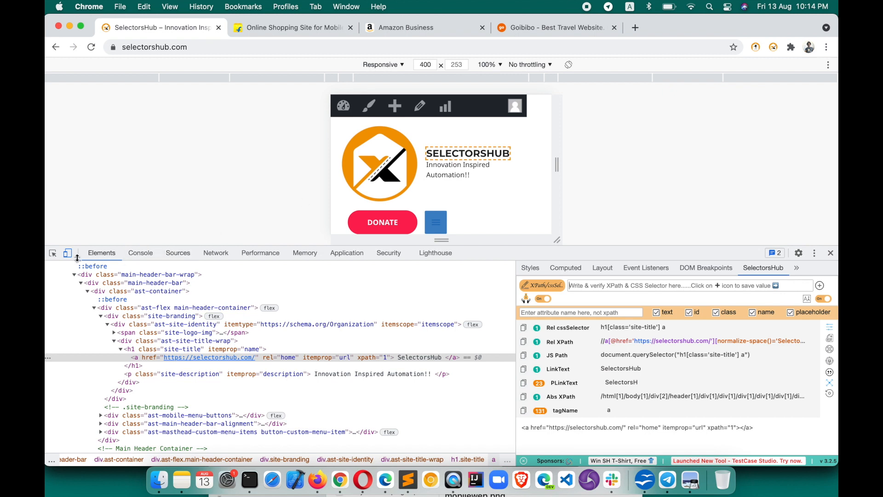
pyautogui.click(67, 253)
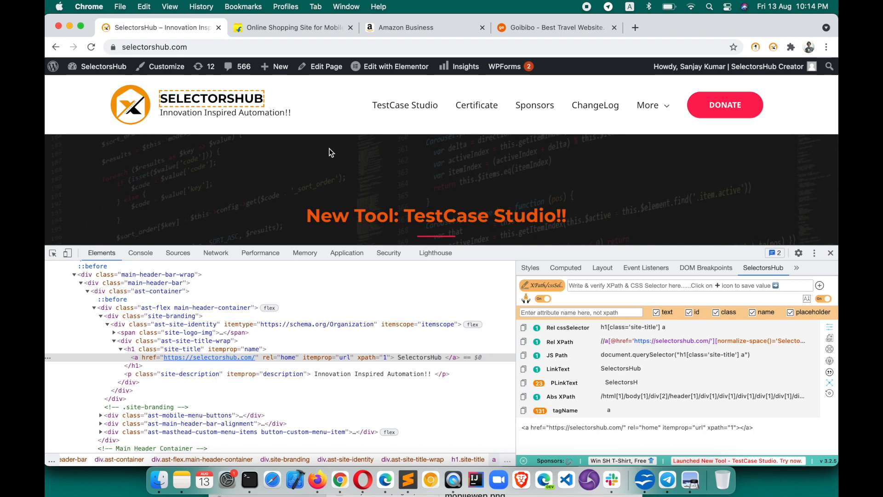
pyautogui.click(290, 26)
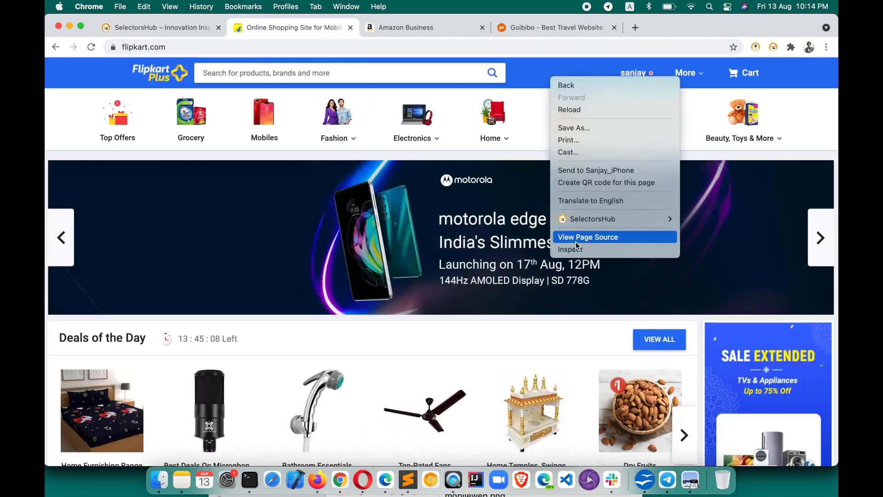
# Inspect Flipkart and generate SelectorsHub selectors for the Mobiles menu, switching into mobile device view
pyautogui.click(570, 249)
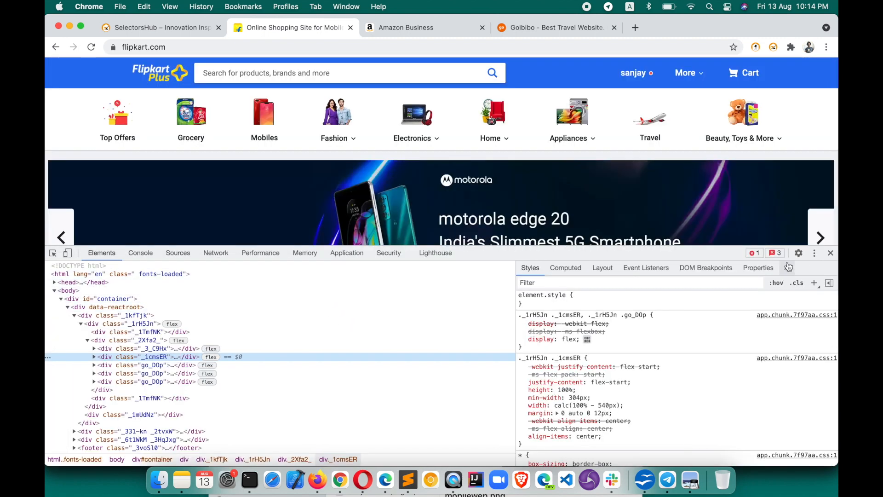
pyautogui.click(764, 268)
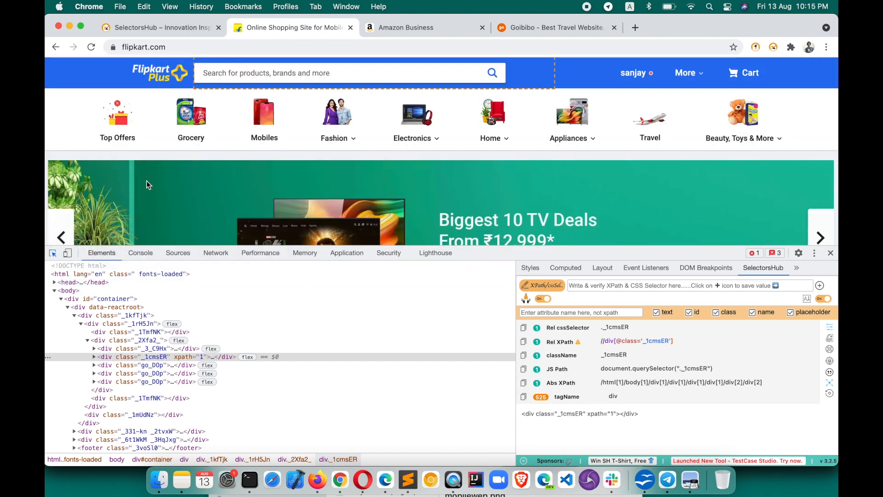
pyautogui.click(264, 138)
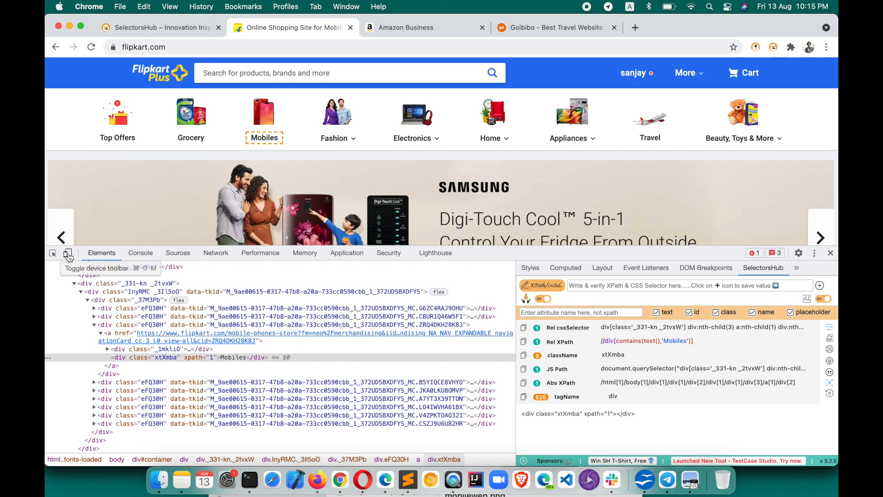
pyautogui.click(67, 252)
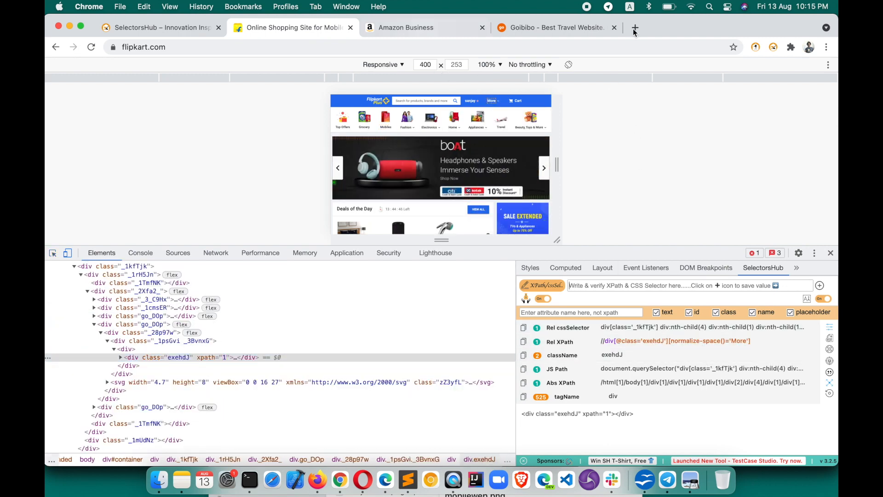
pyautogui.click(635, 26)
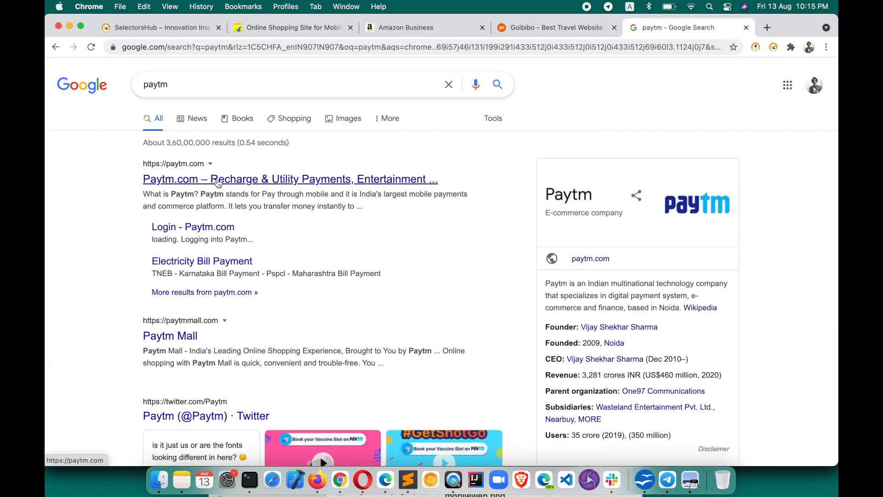
# Inspect Paytm.com and generate SelectorsHub selectors for the Paytm for Consumer link in the 400-px responsive view
pyautogui.click(290, 179)
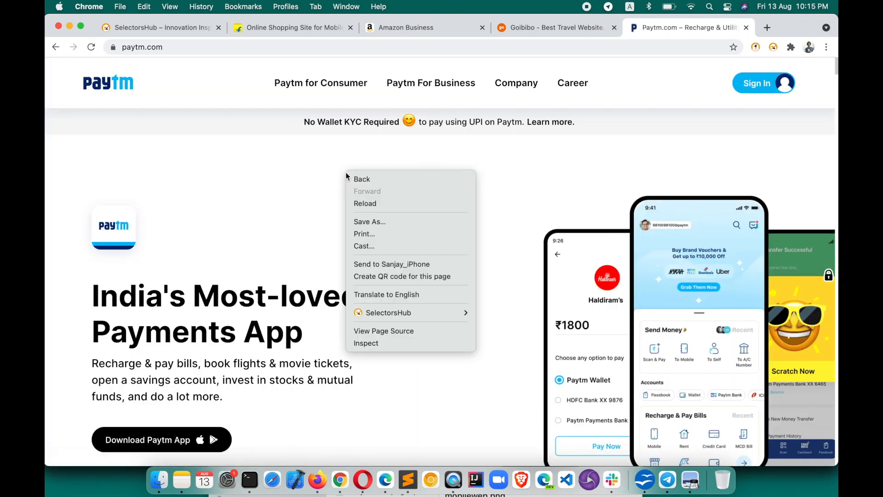
pyautogui.click(365, 343)
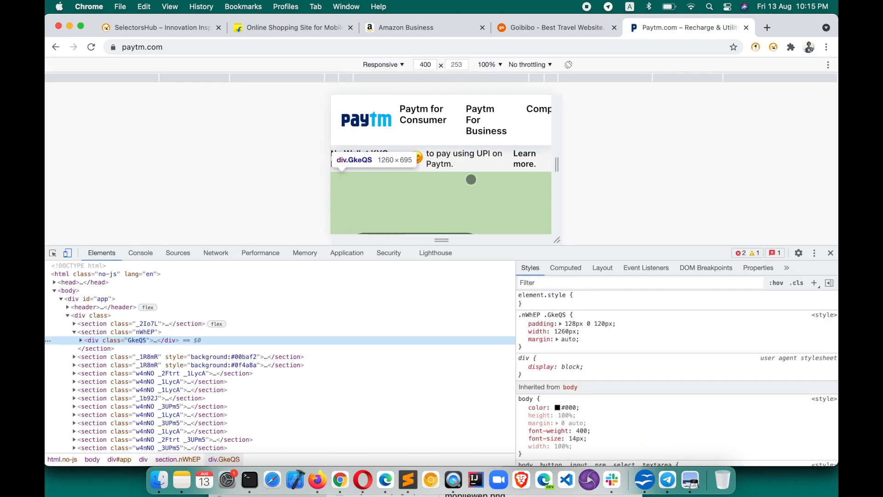
pyautogui.click(786, 268)
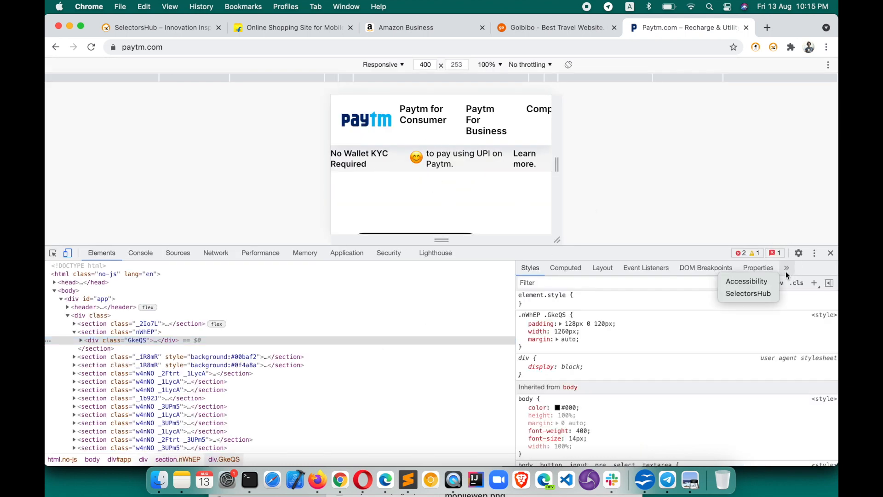
pyautogui.click(749, 292)
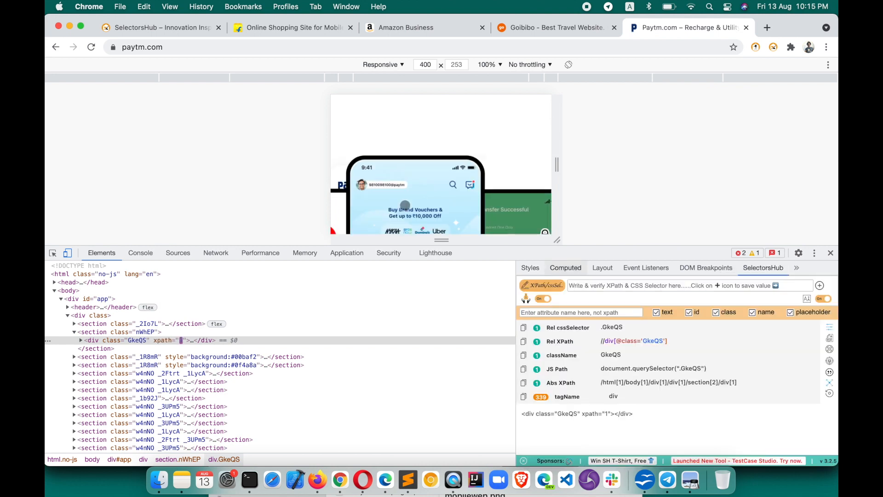
pyautogui.click(52, 252)
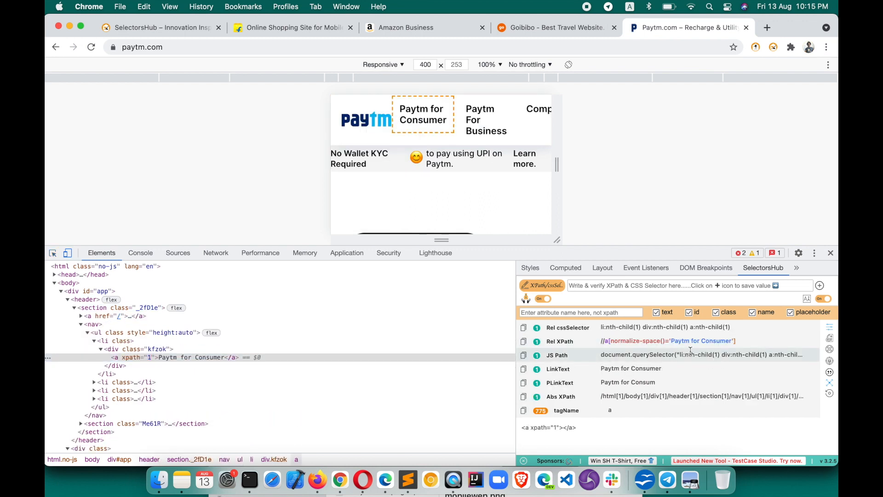
pyautogui.moveTo(349, 324)
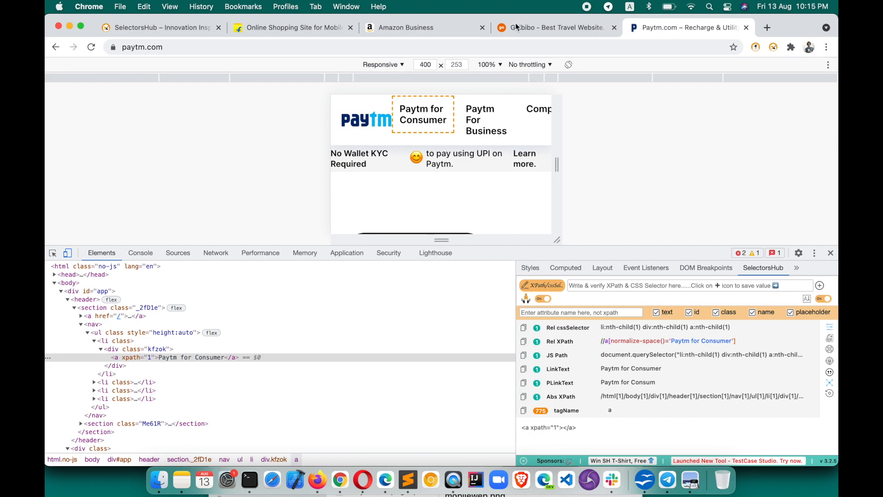
# Switch to the Goibibo flights page and inspect it in DevTools for the Round trip option
pyautogui.click(555, 27)
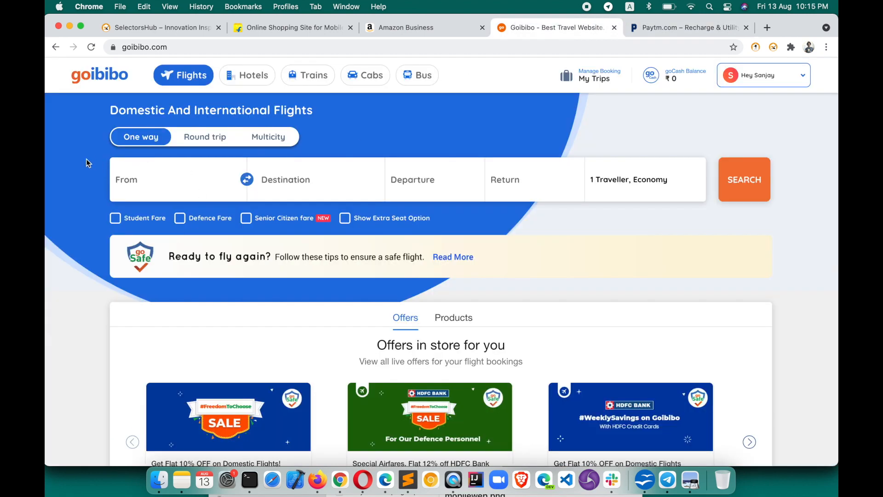
pyautogui.rightClick(87, 163)
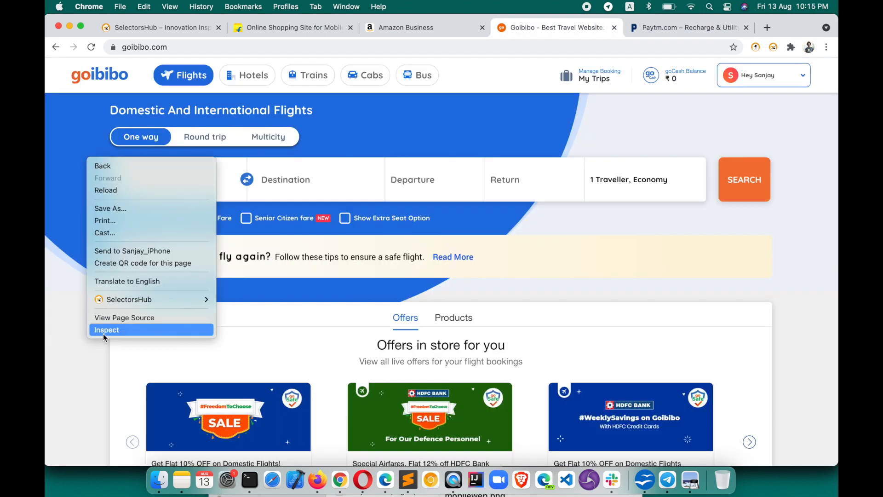
pyautogui.click(106, 329)
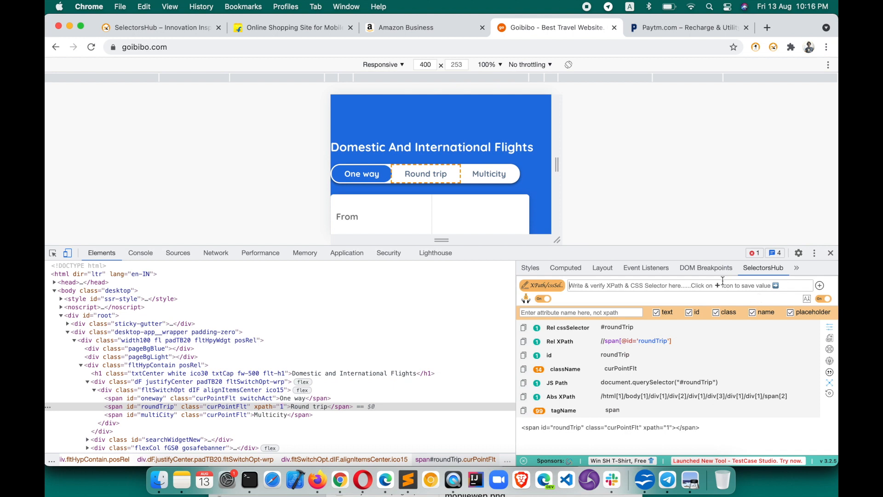
pyautogui.moveTo(68, 254)
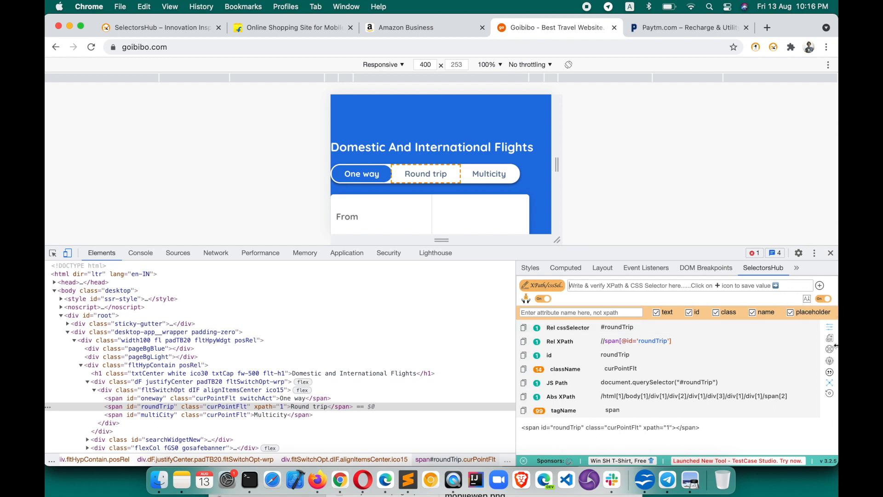
pyautogui.moveTo(830, 342)
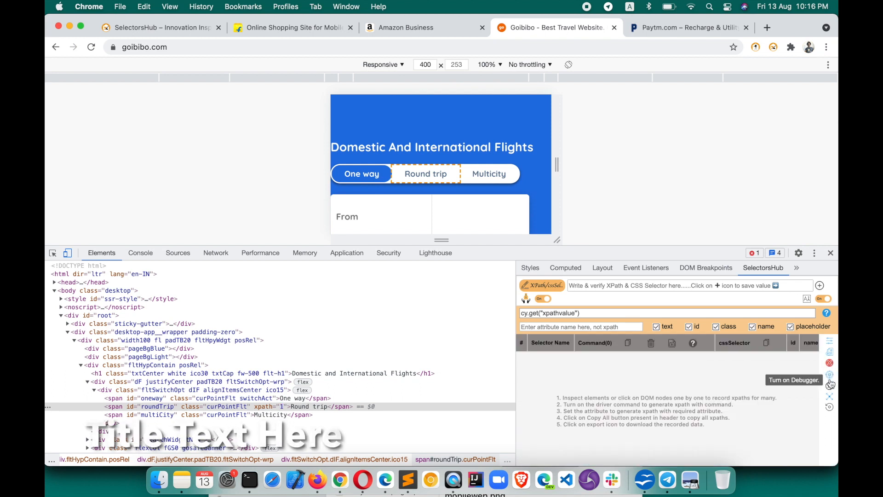
pyautogui.moveTo(828, 406)
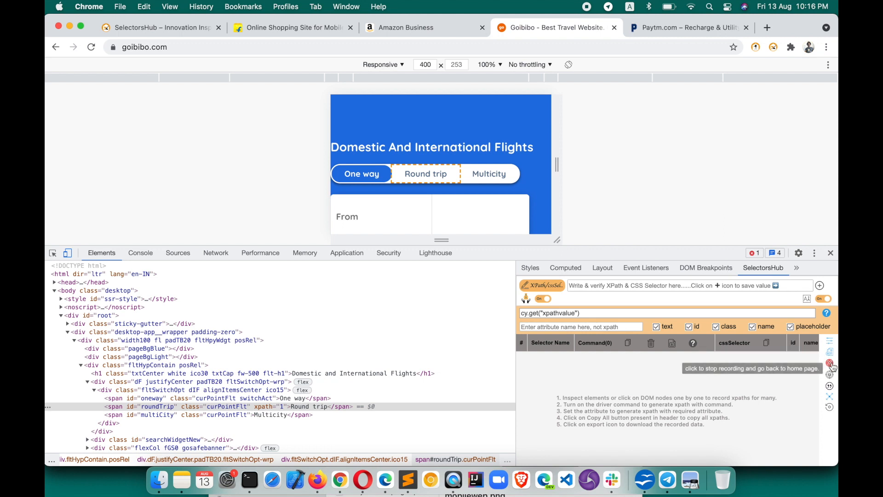
pyautogui.click(830, 353)
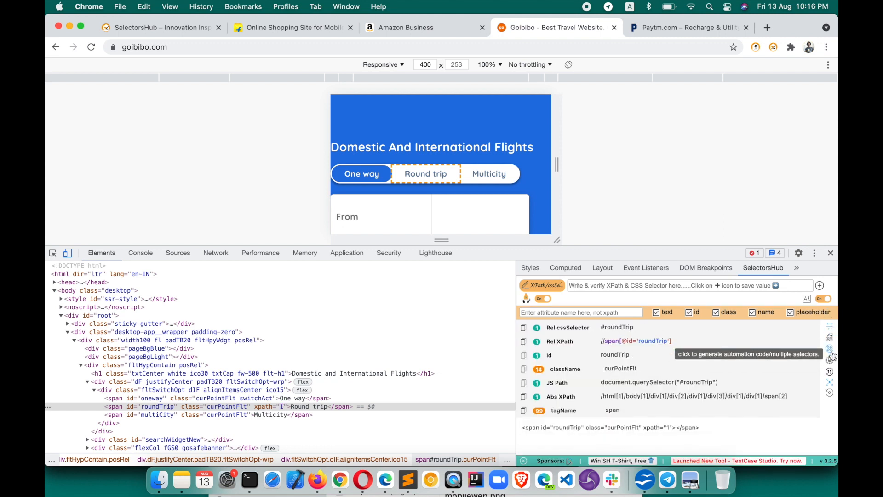
pyautogui.moveTo(670, 168)
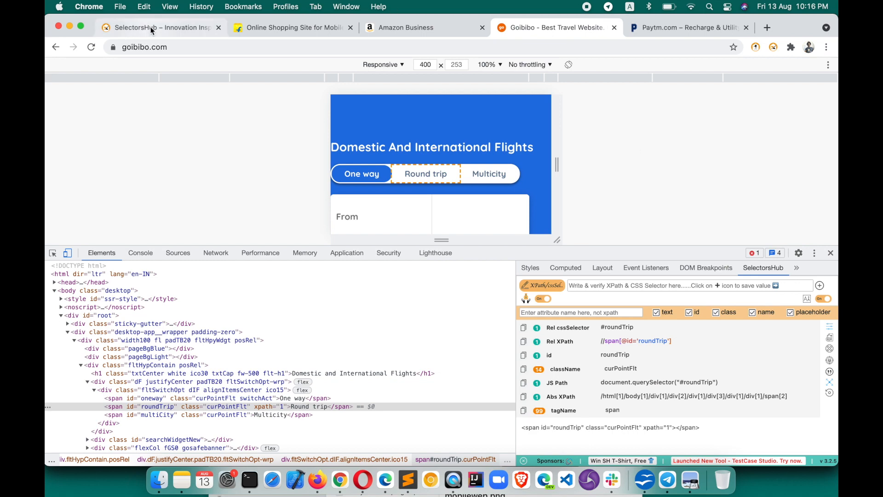
# Return to the SelectorsHub website and use the SelectorsHub extension icon in the toolbar
pyautogui.click(160, 26)
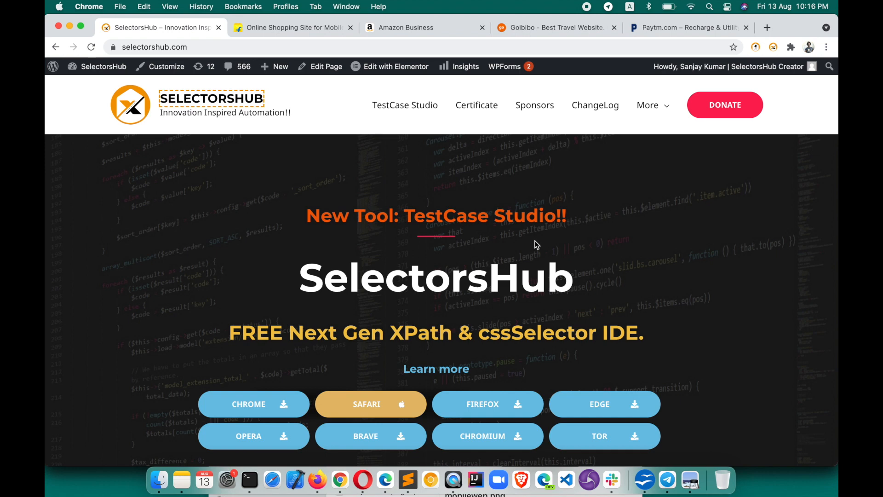
pyautogui.moveTo(580, 184)
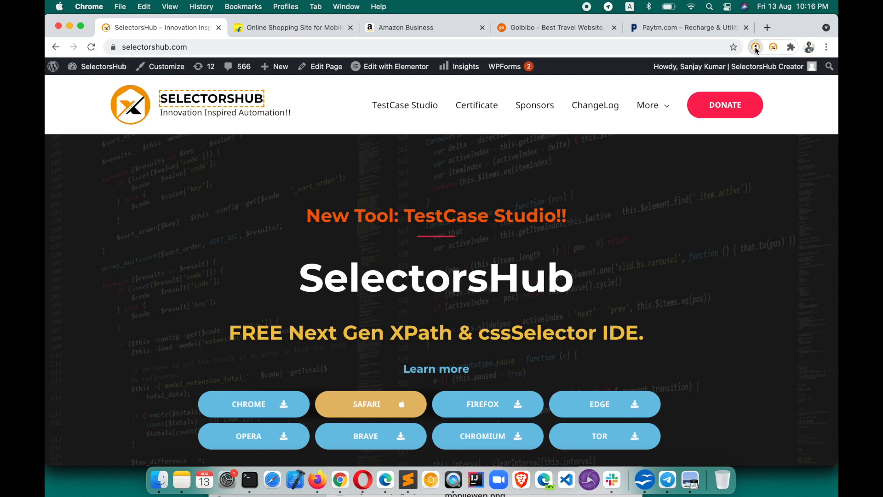
pyautogui.click(755, 47)
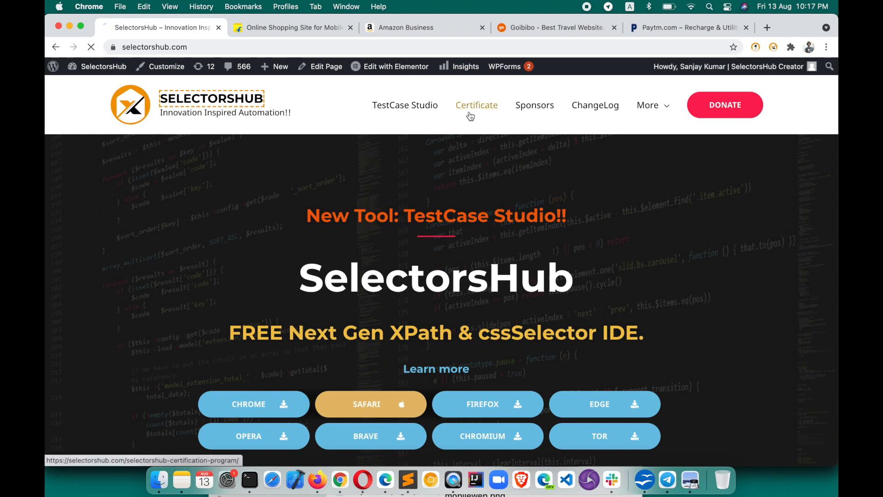
pyautogui.click(476, 105)
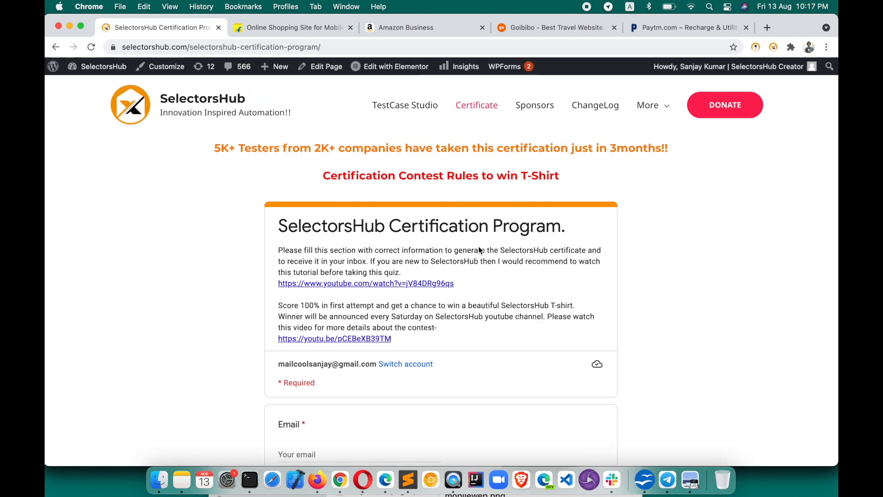
pyautogui.moveTo(516, 187)
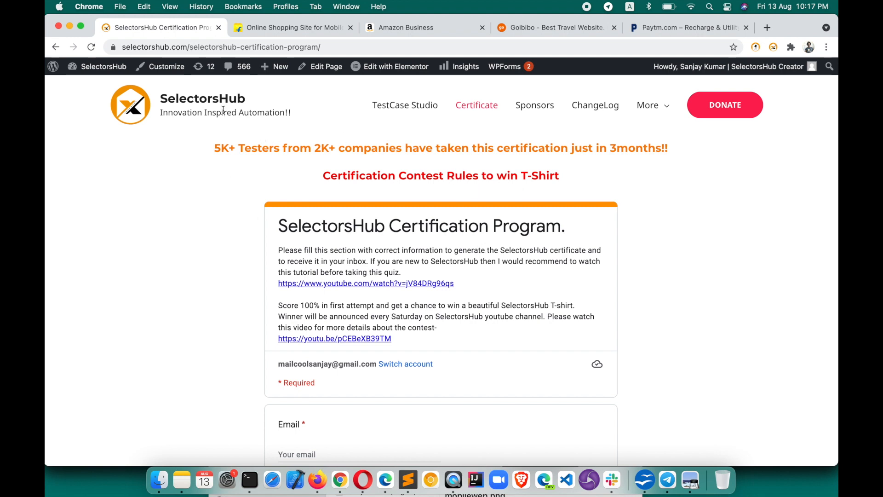
pyautogui.click(212, 98)
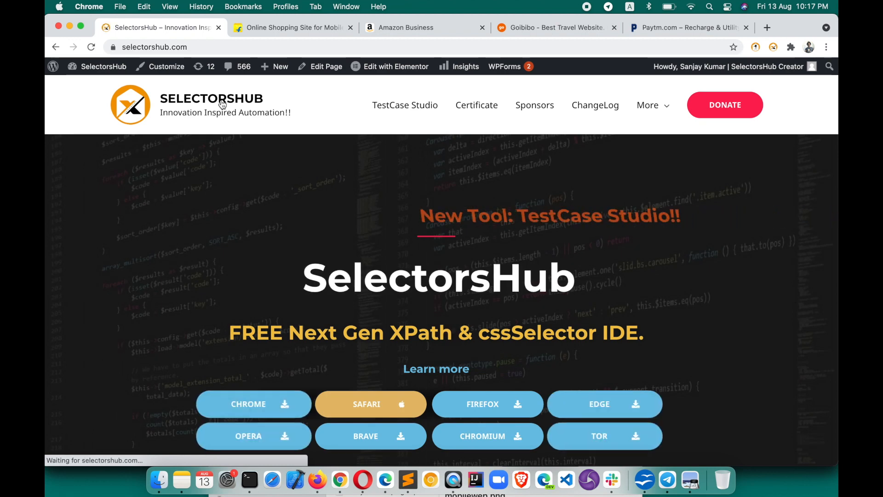